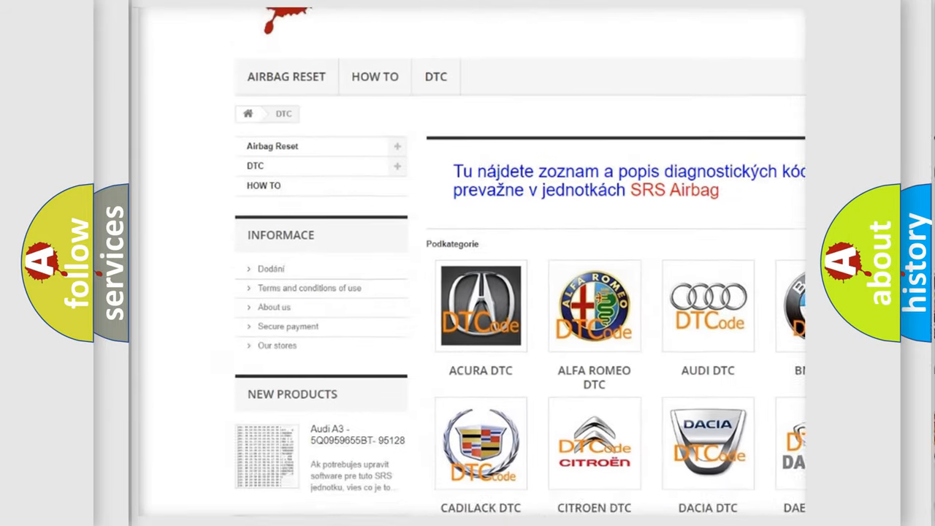
Step: Advance the Mazda P0441 slide so the Cause section about control module B+, ignition, ground and serial data terminals appears
scroll("down", 3)
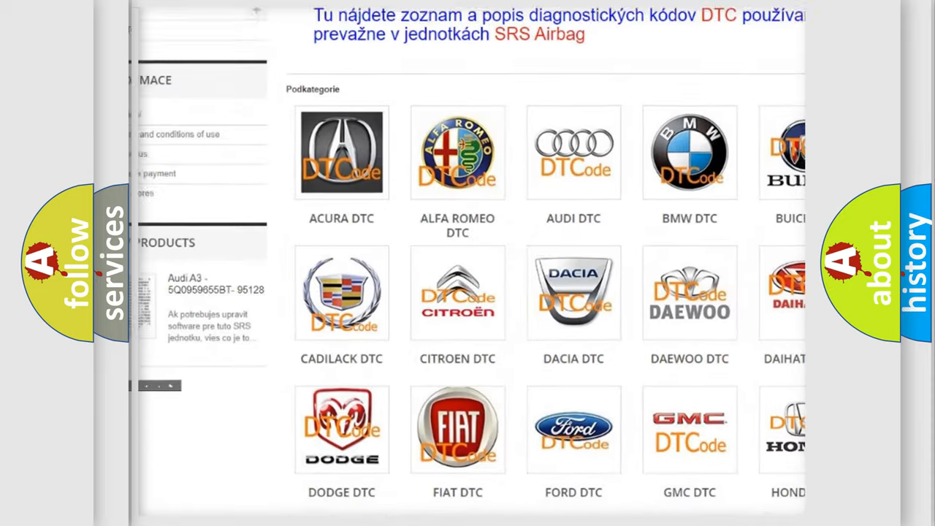
scroll("down", 3)
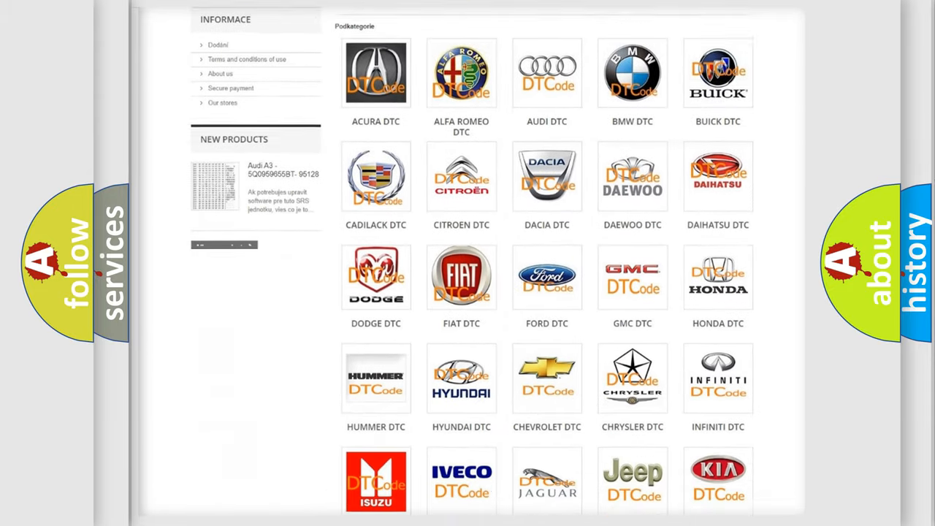
scroll("down", 3)
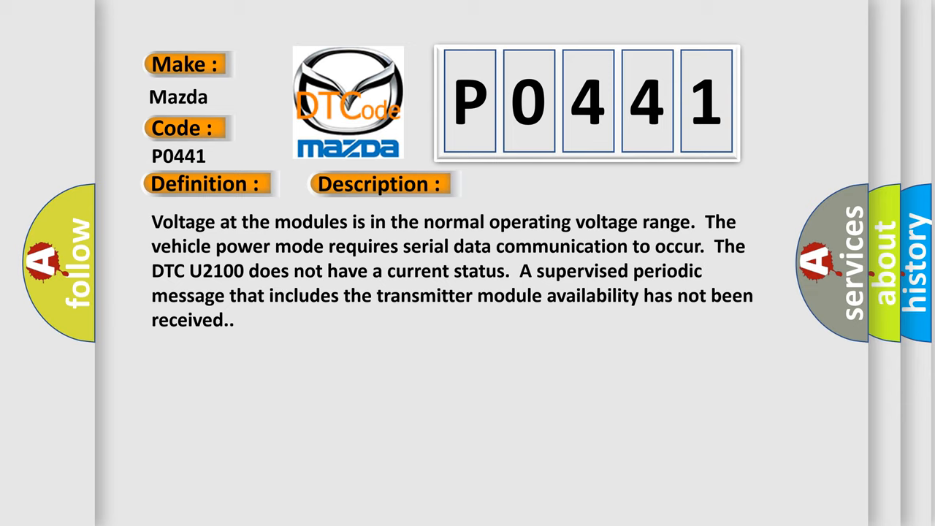
left_click(533, 184)
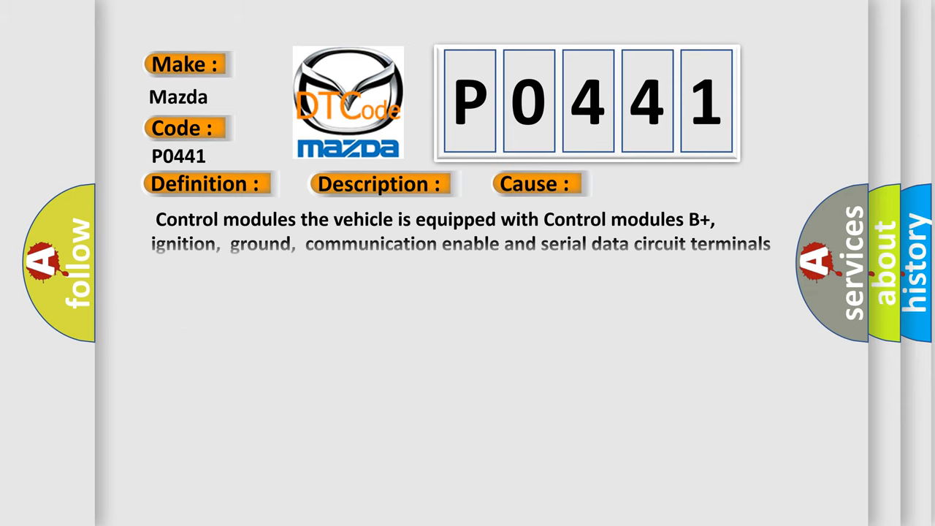